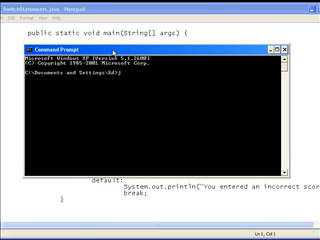
pyautogui.write('avac')
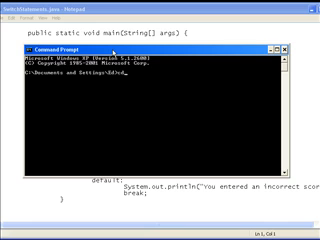
pyautogui.write('cd Desktop')
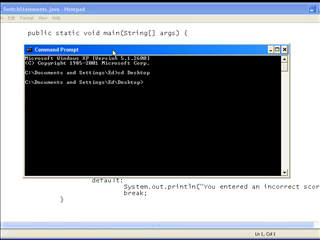
pyautogui.write('javac Sw')
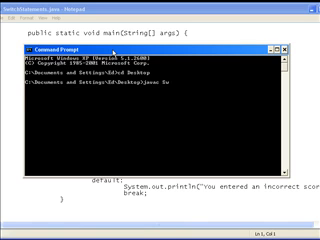
pyautogui.write('SwitchStatem')
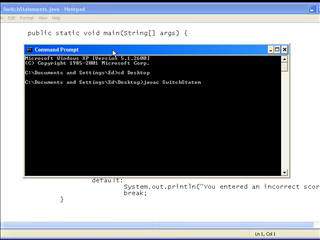
pyautogui.write('java')
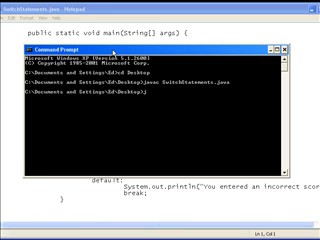
pyautogui.write('ava Switch')
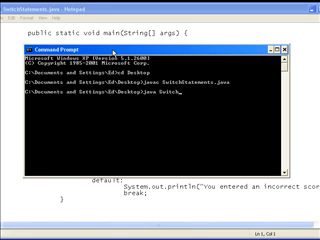
pyautogui.write('Statem')
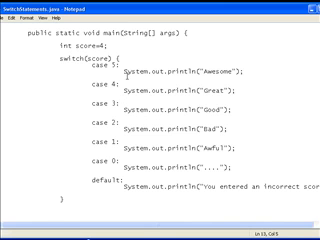
pyautogui.write('break;')
pyautogui.write('char')
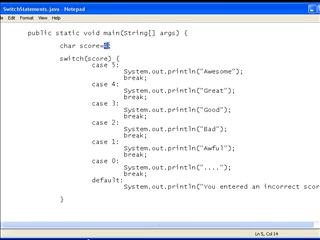
pyautogui.write("'B'")
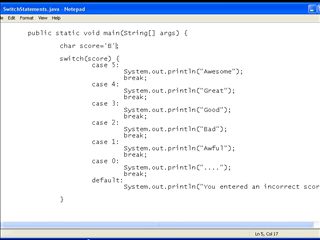